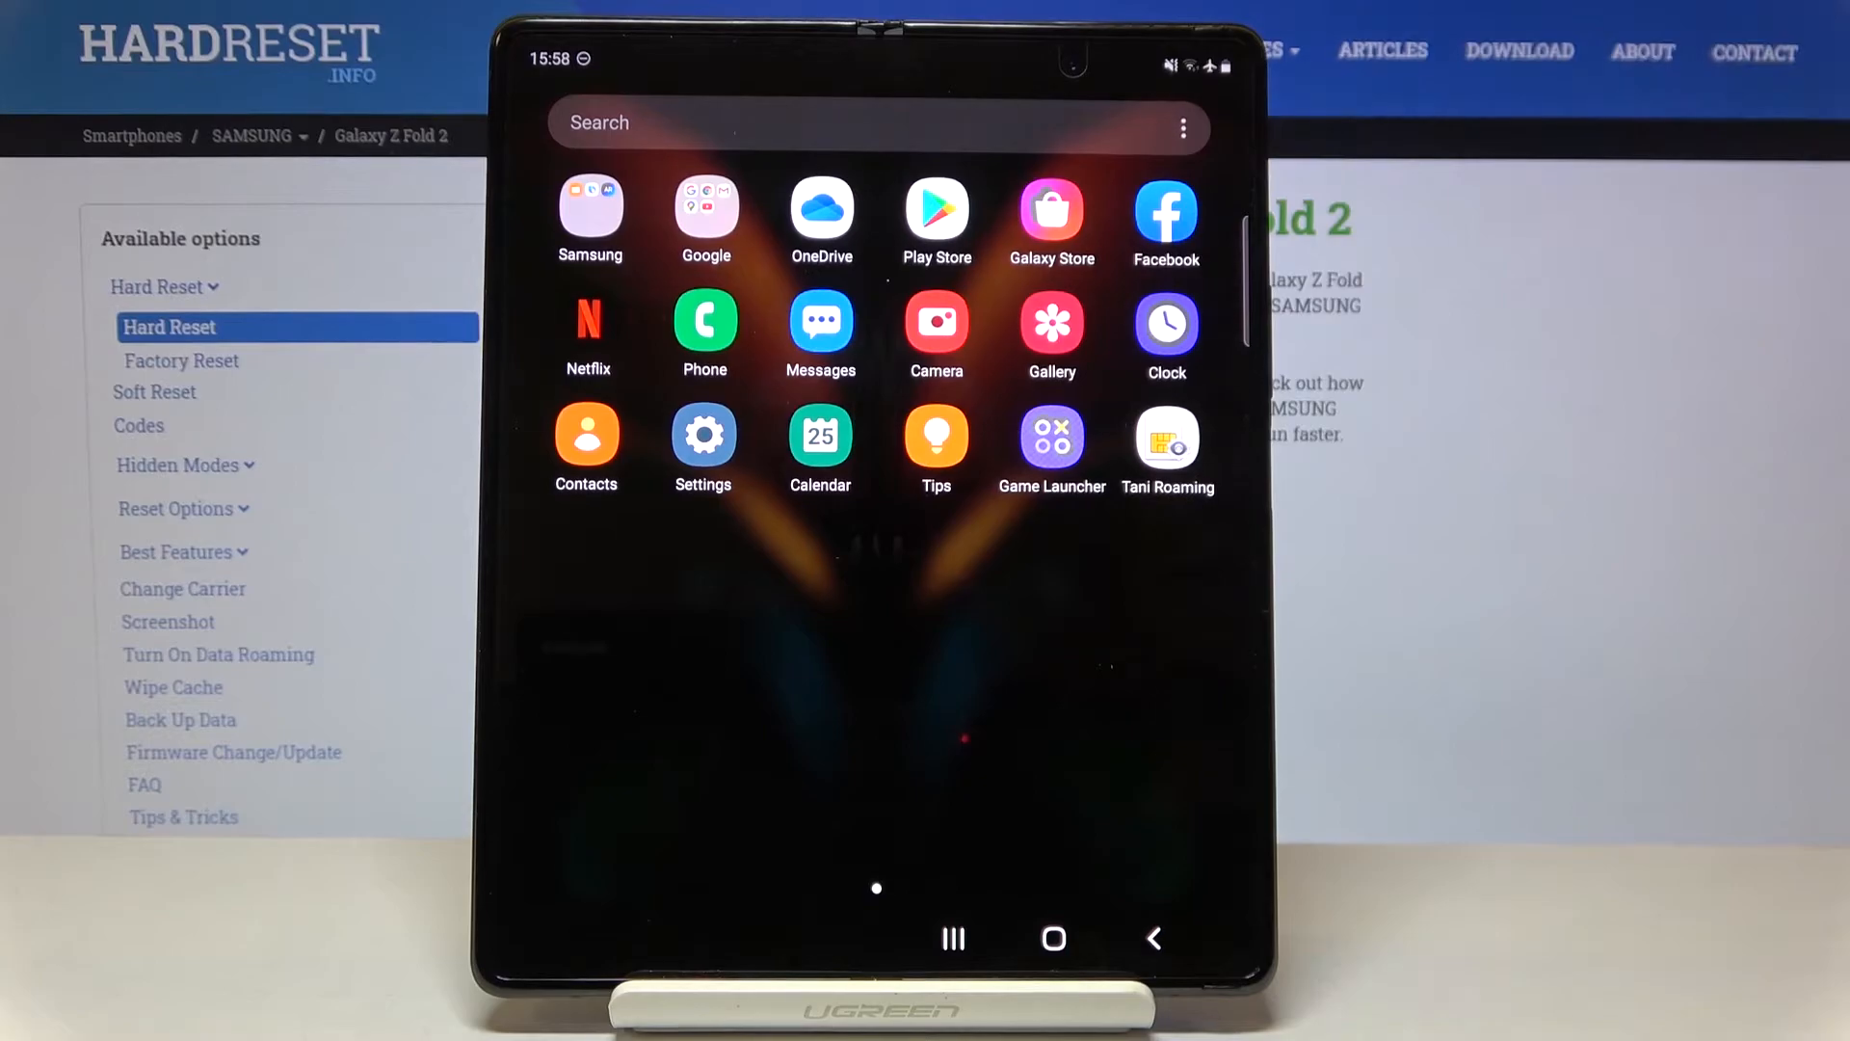
# Launch Settings from the app drawer and scroll down to the About phone entry.
pyautogui.click(703, 438)
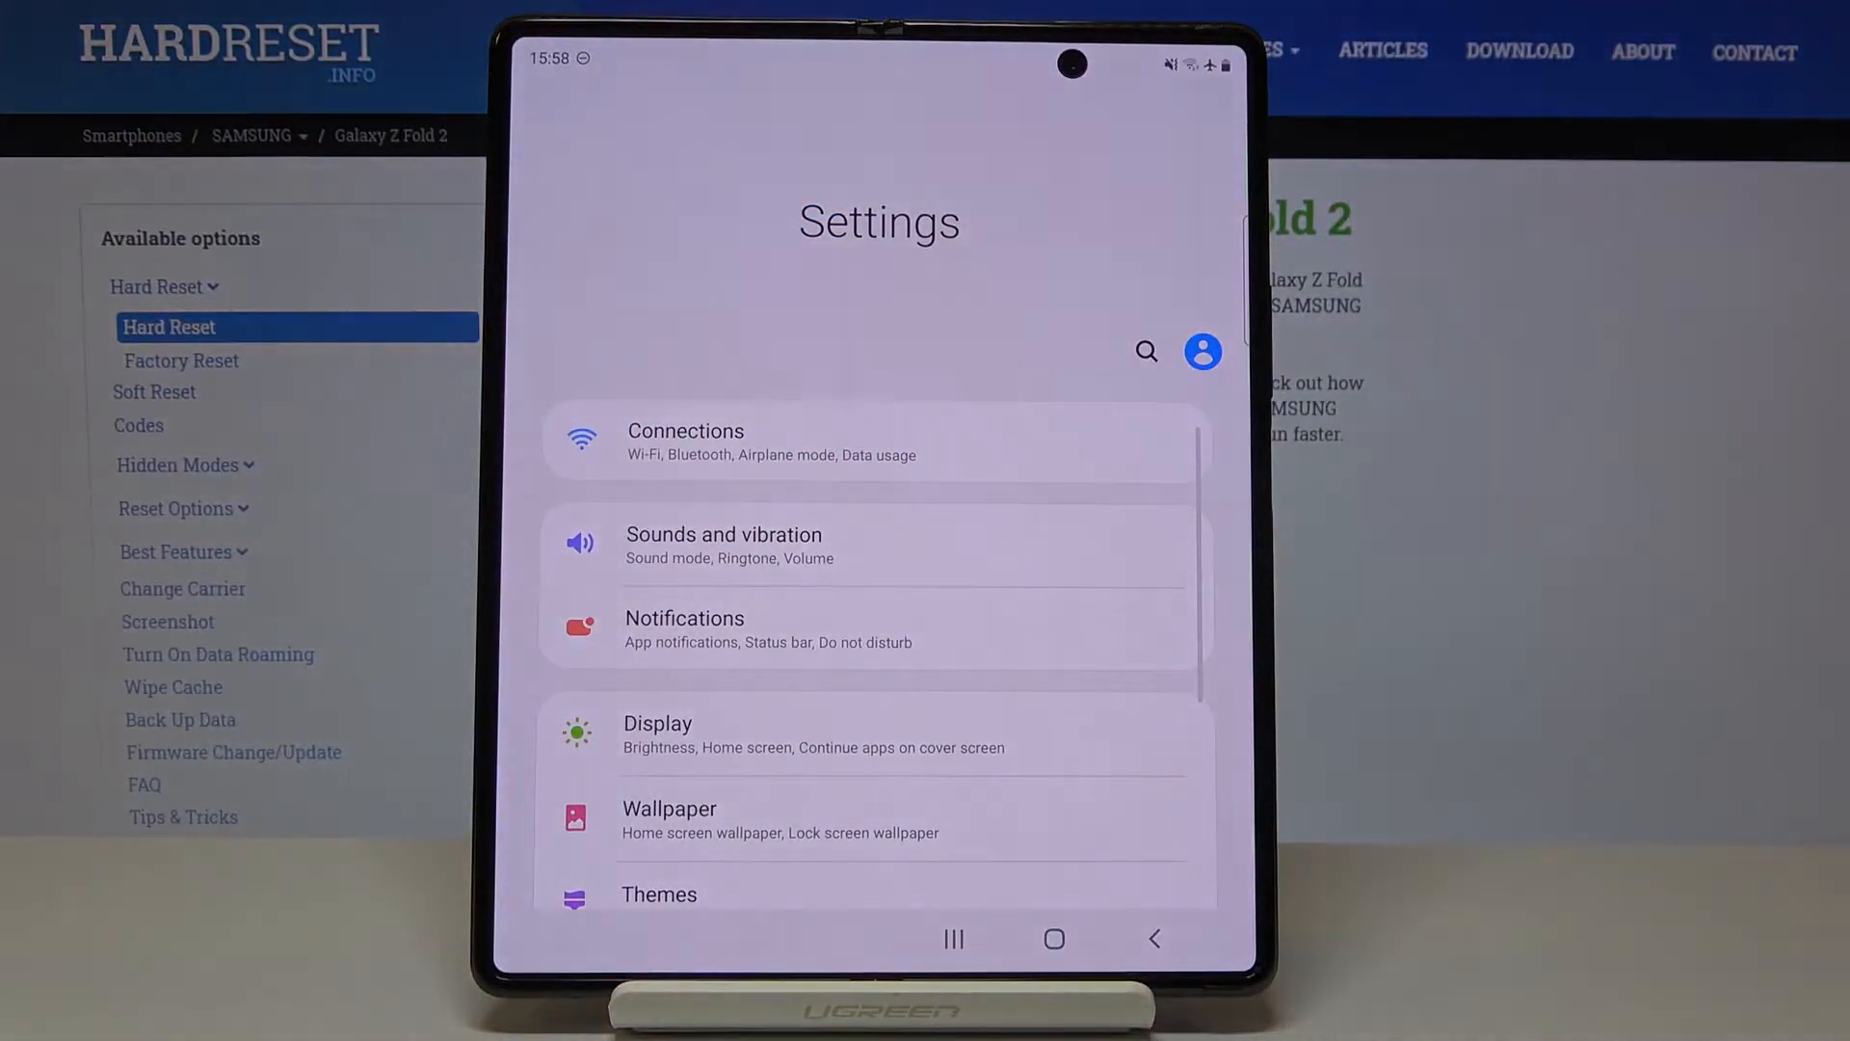
pyautogui.scroll(-3)
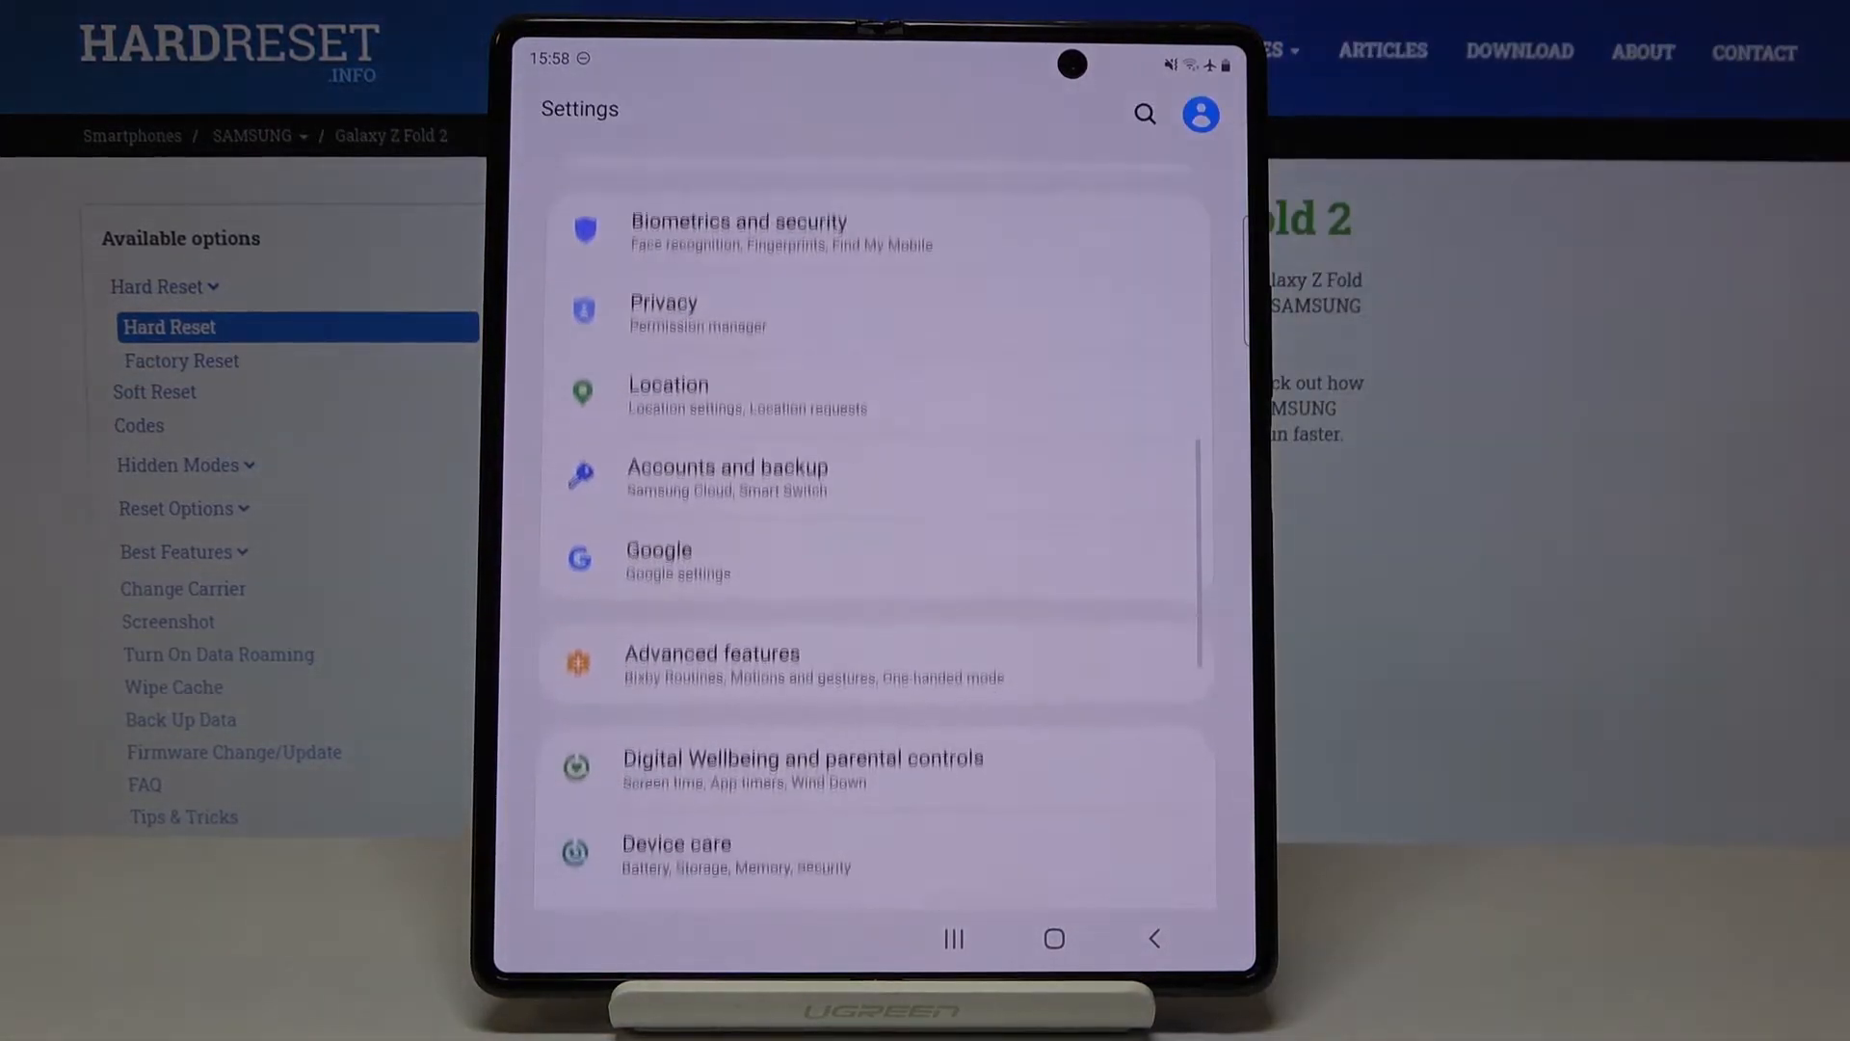
pyautogui.scroll(-3)
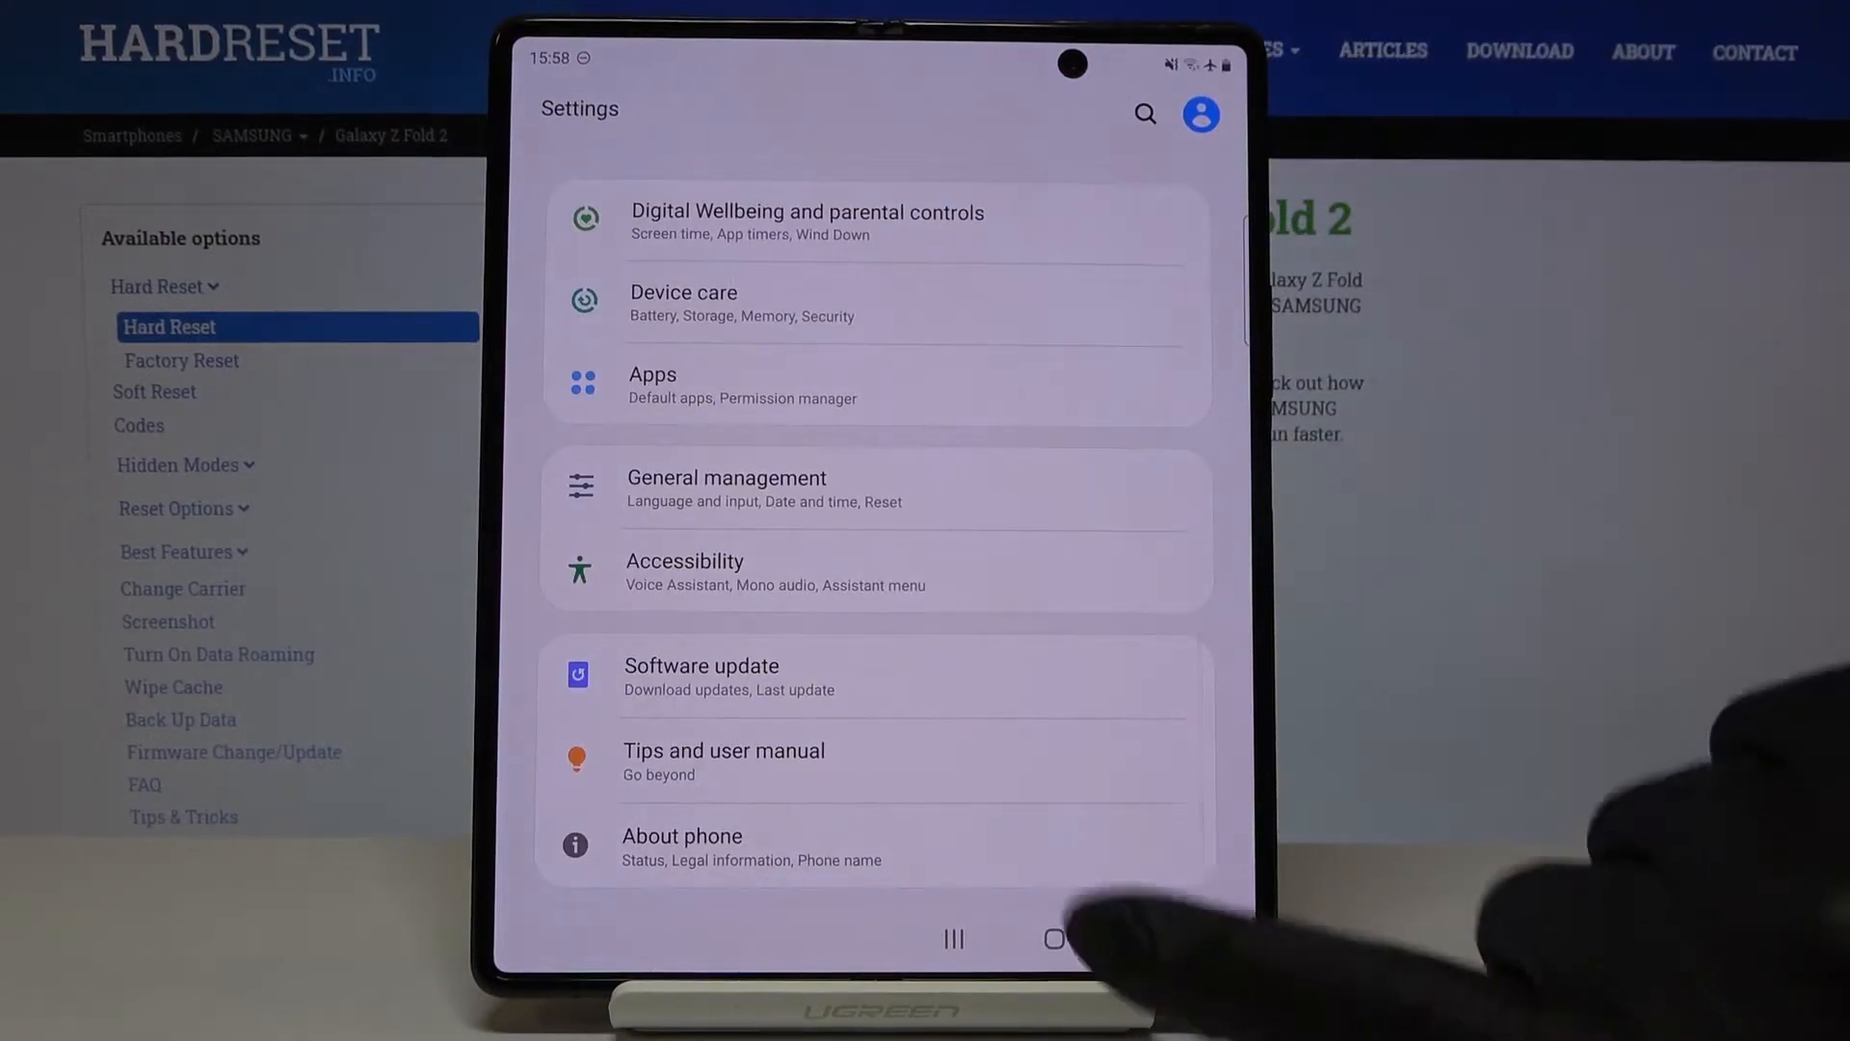
# Visit About phone > Software information, activate Developer options via Build number, and return to About phone.
pyautogui.click(682, 835)
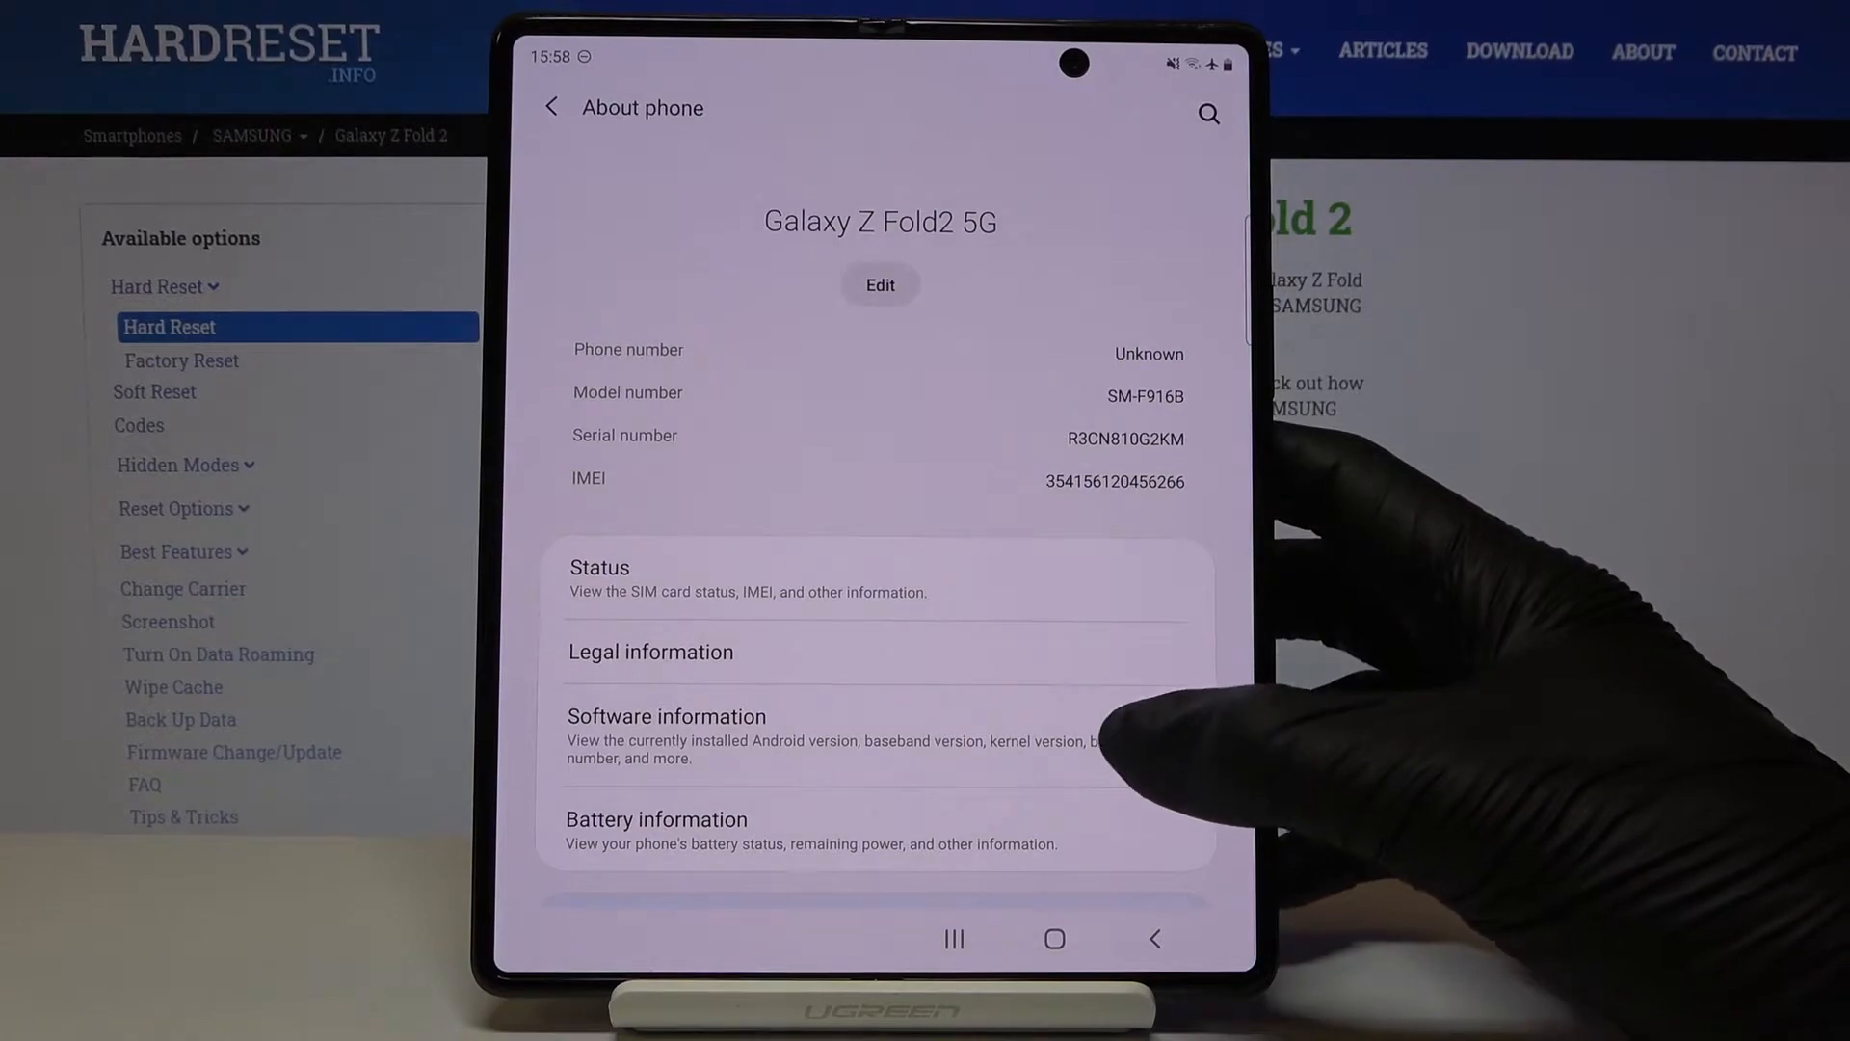
pyautogui.click(667, 715)
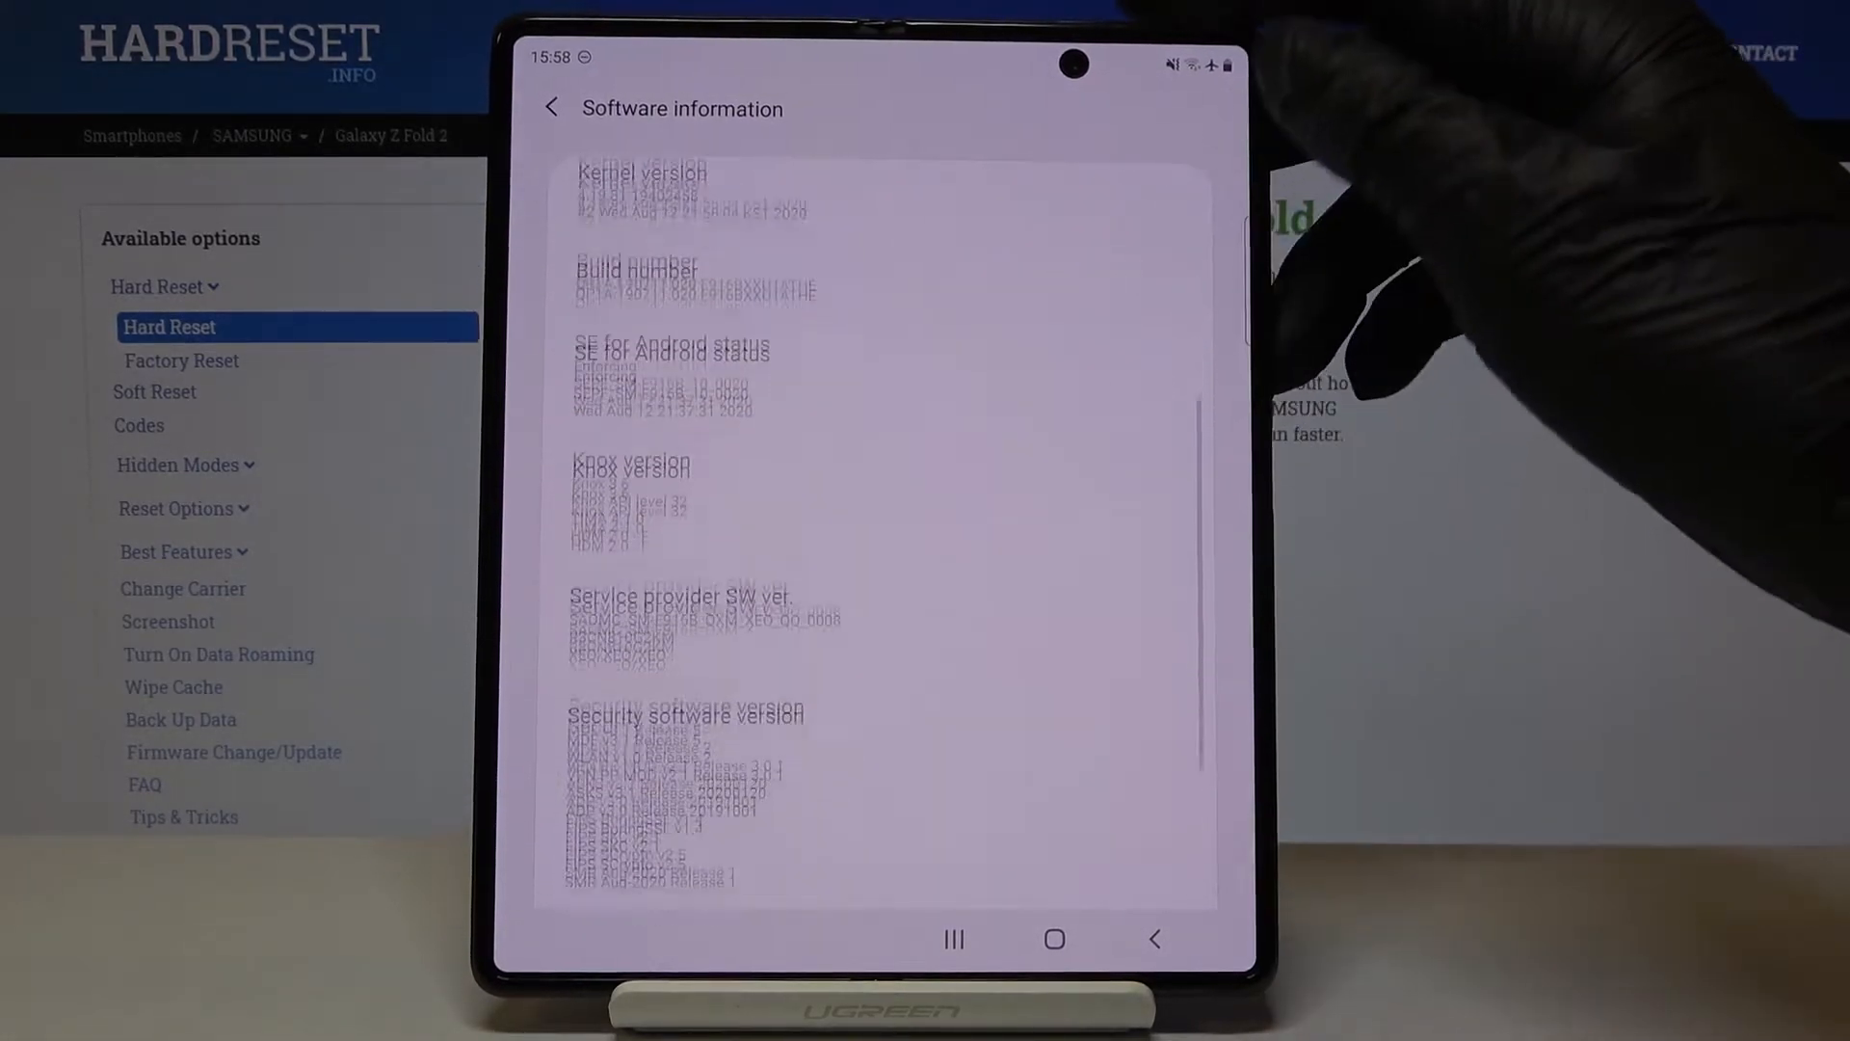
pyautogui.scroll(-3)
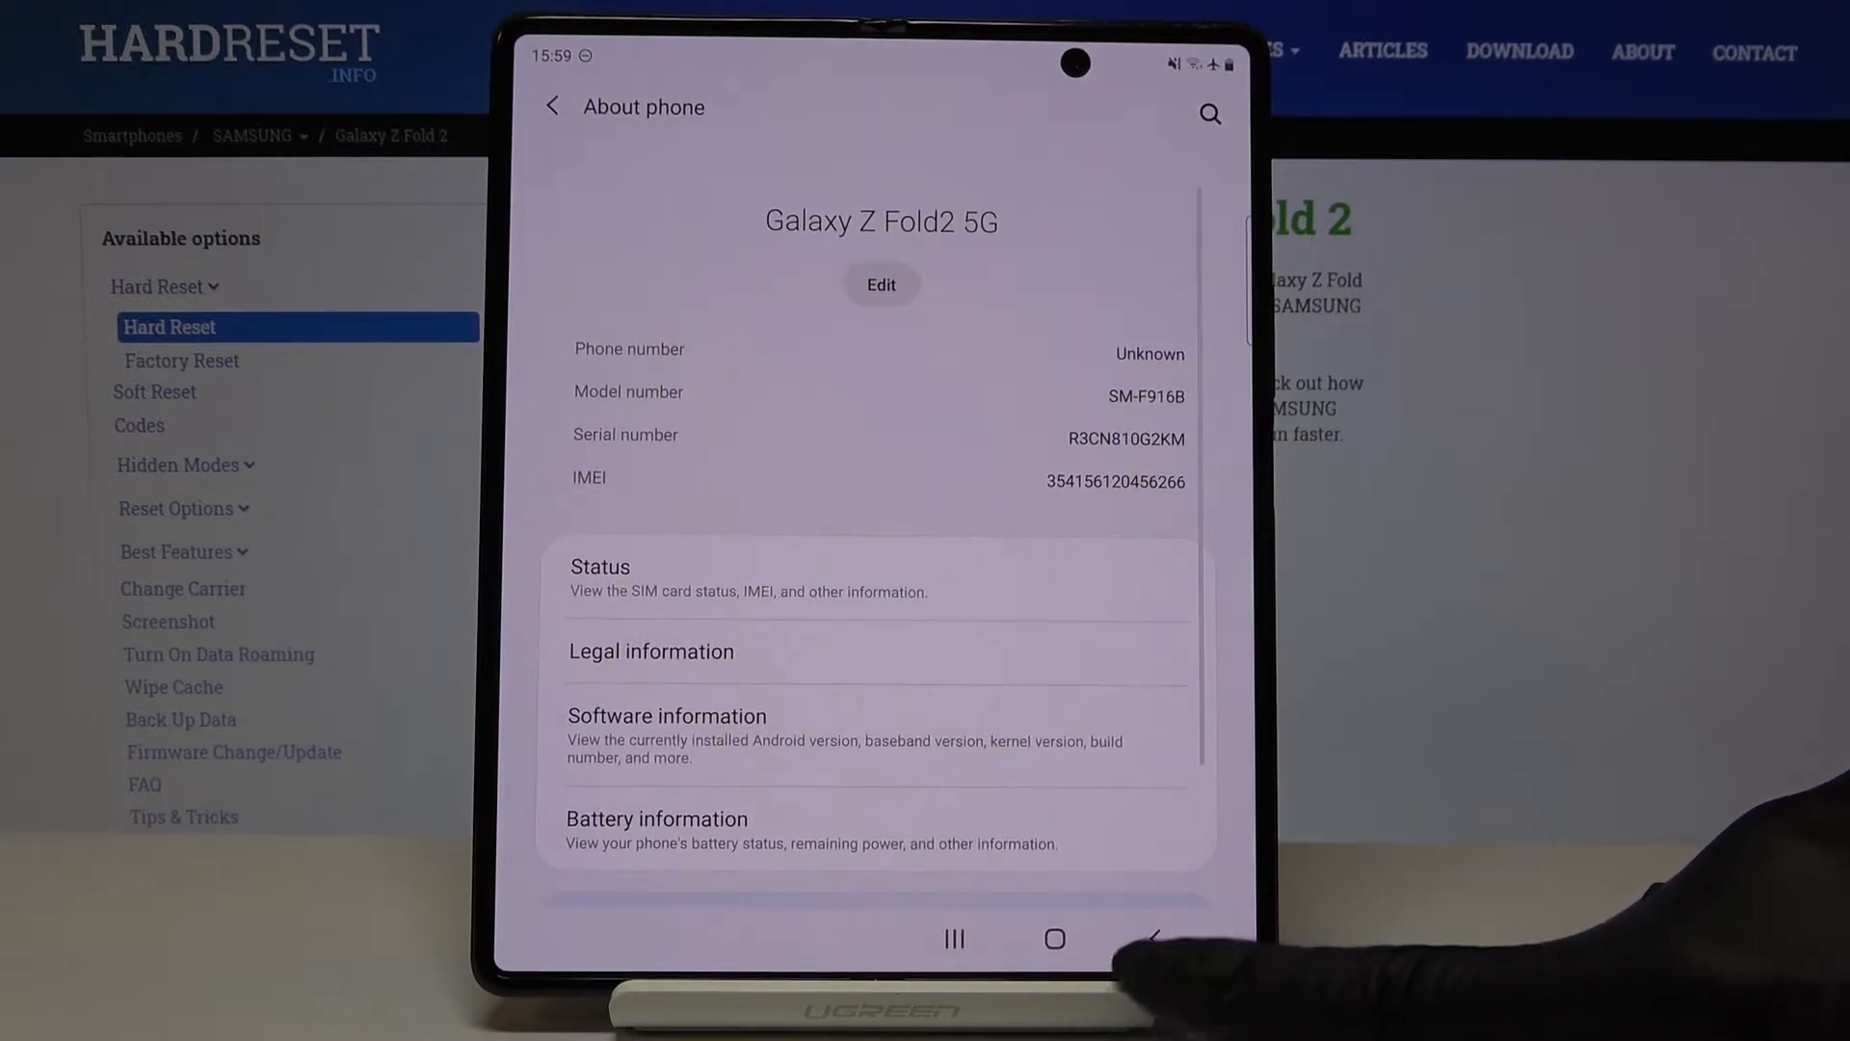
pyautogui.click(551, 106)
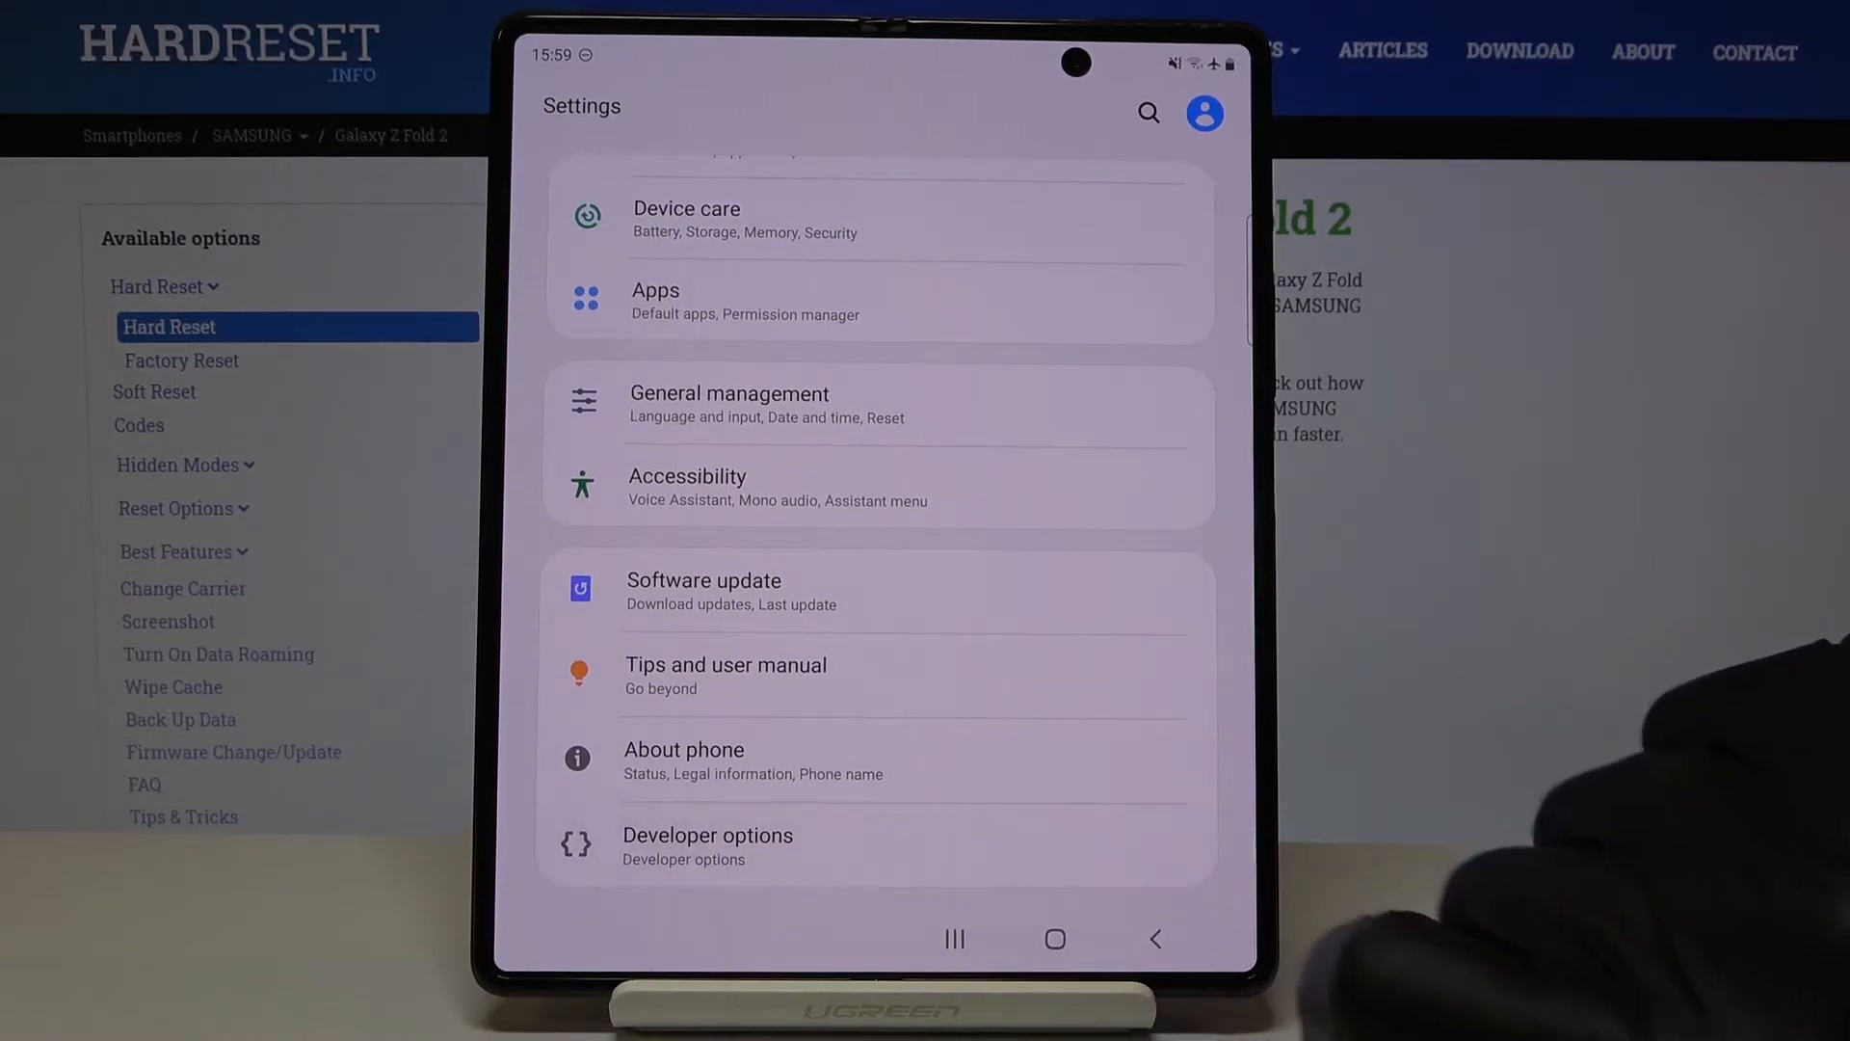
# Browse the new Developer options list, then turn its master switch off.
pyautogui.click(708, 844)
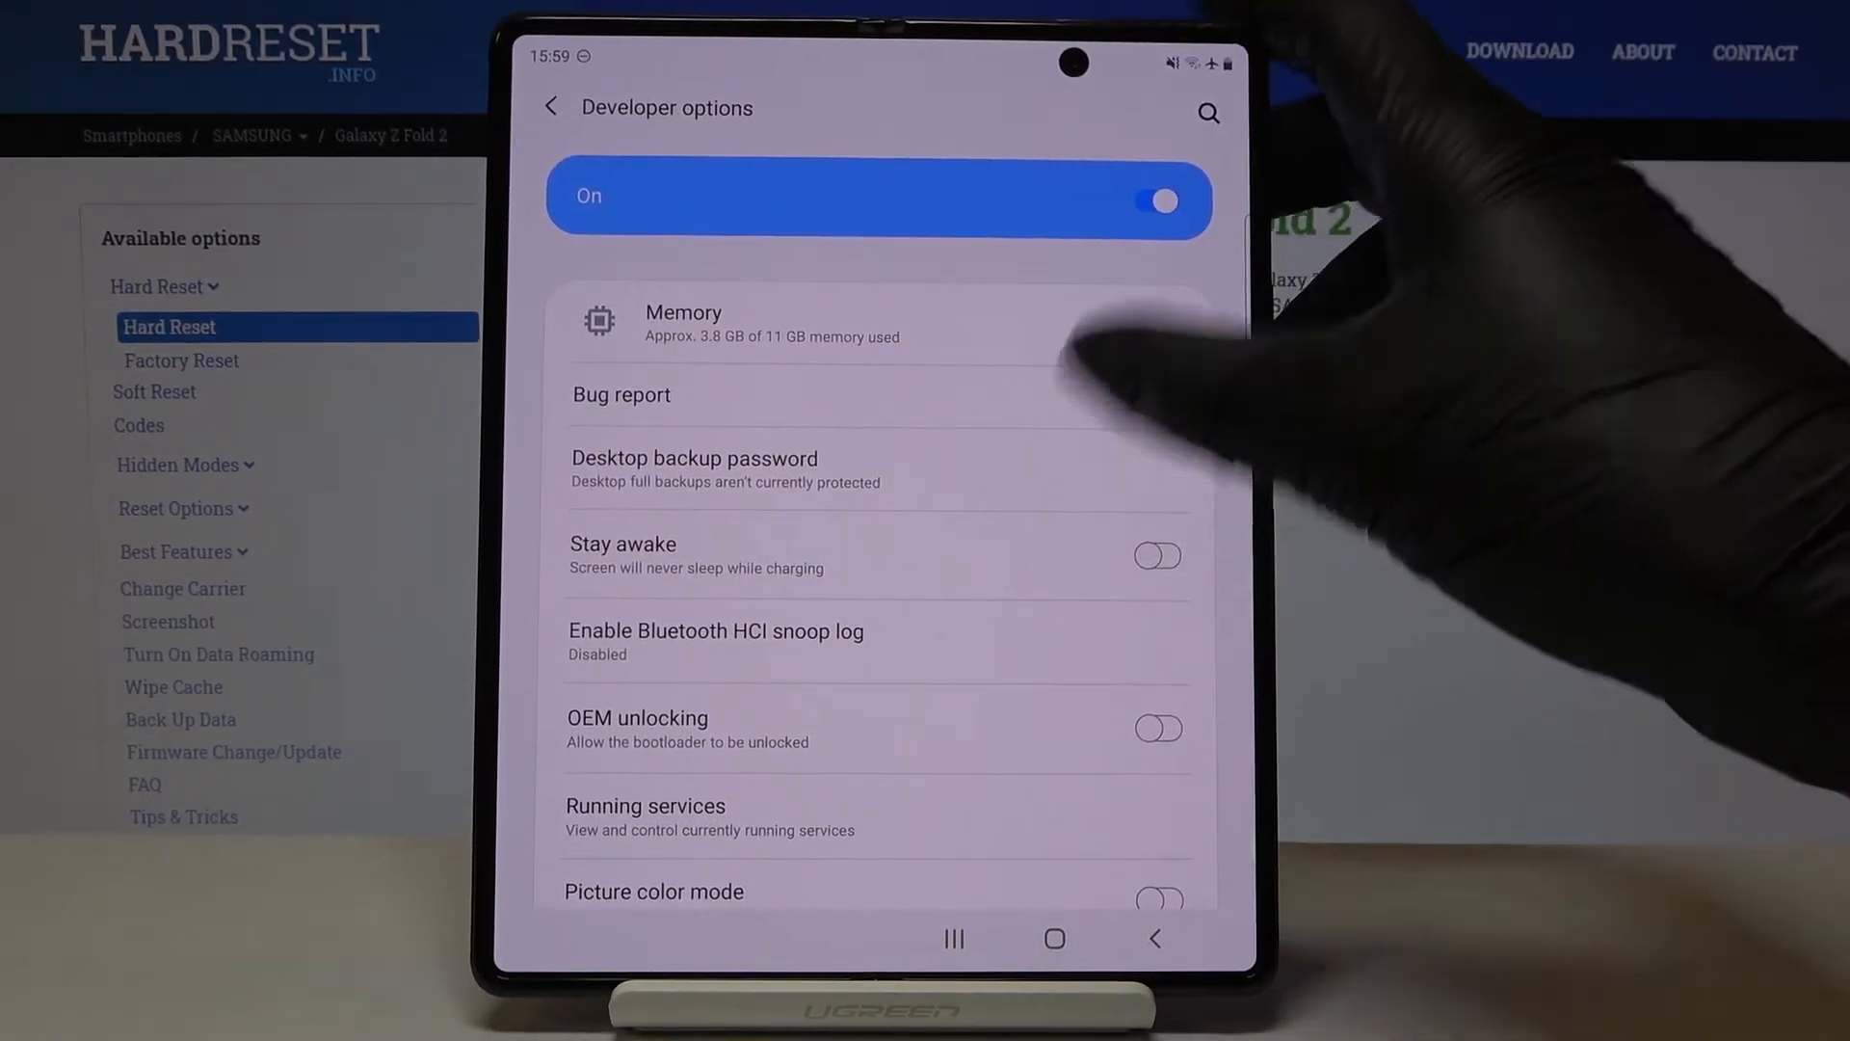
pyautogui.scroll(-3)
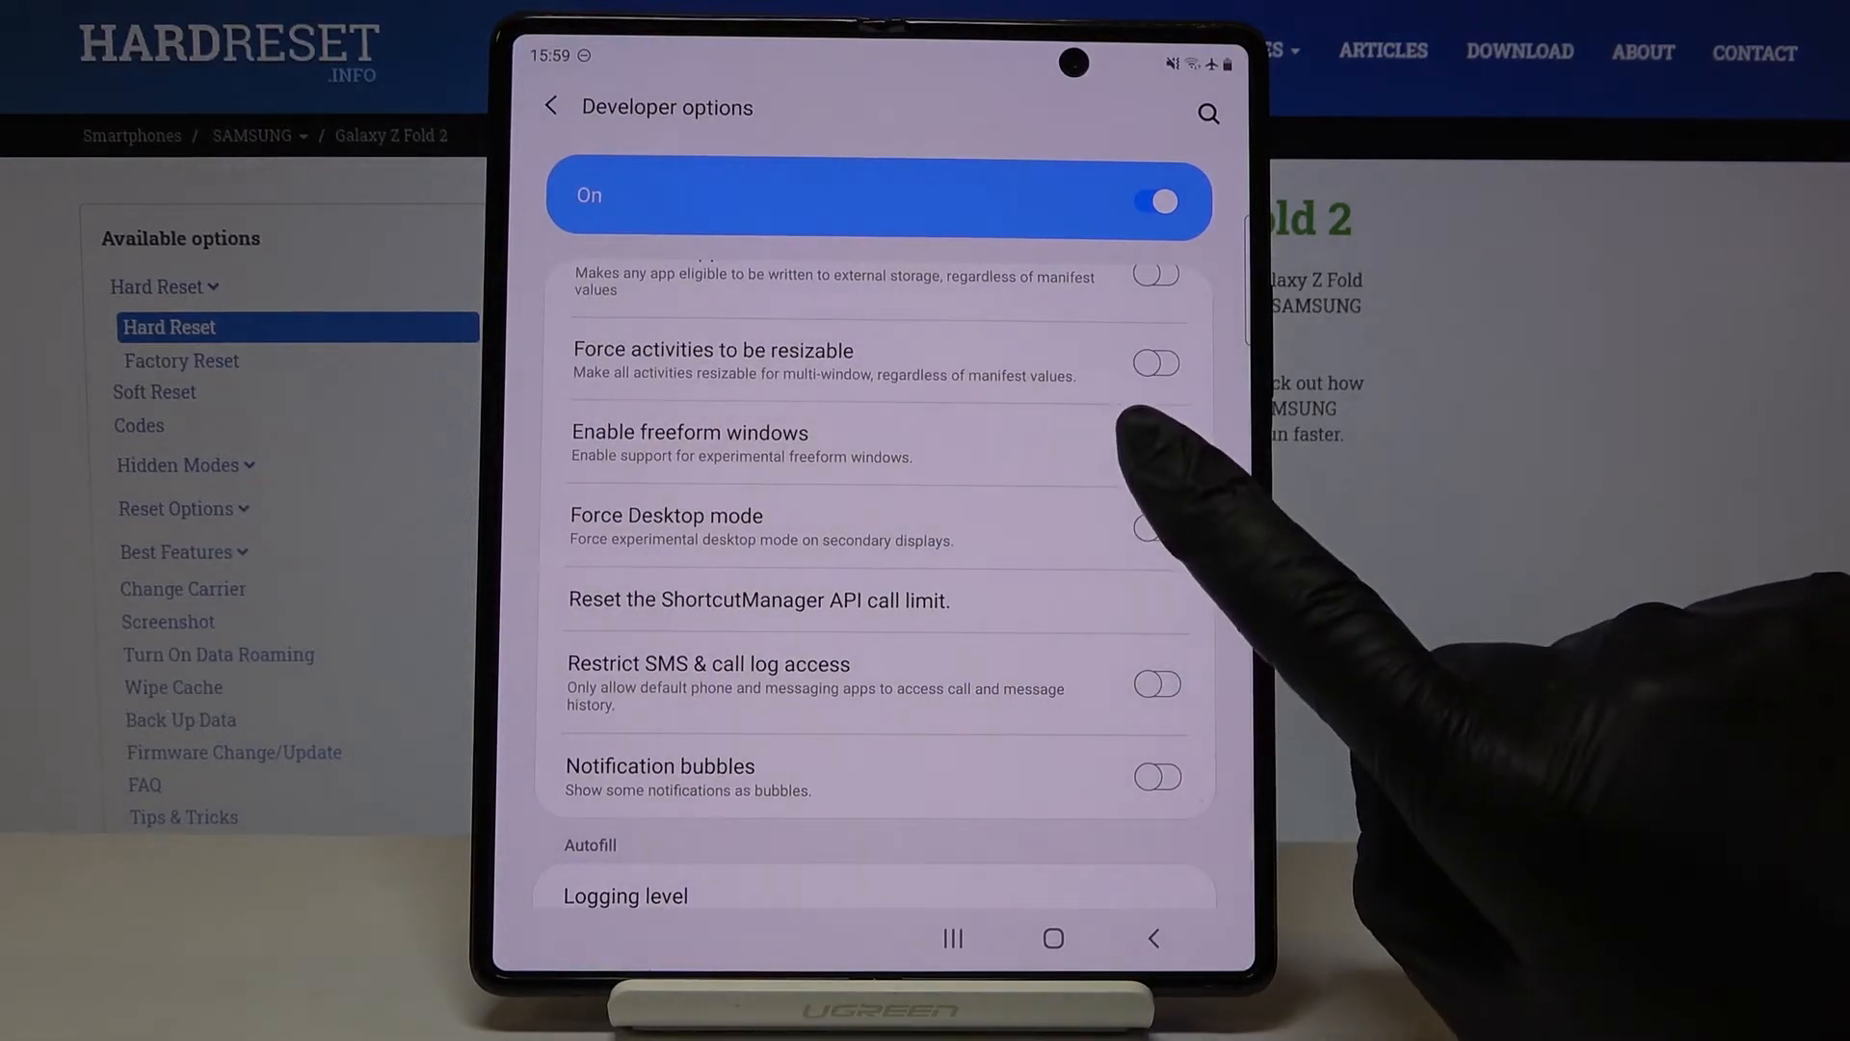
pyautogui.scroll(-3)
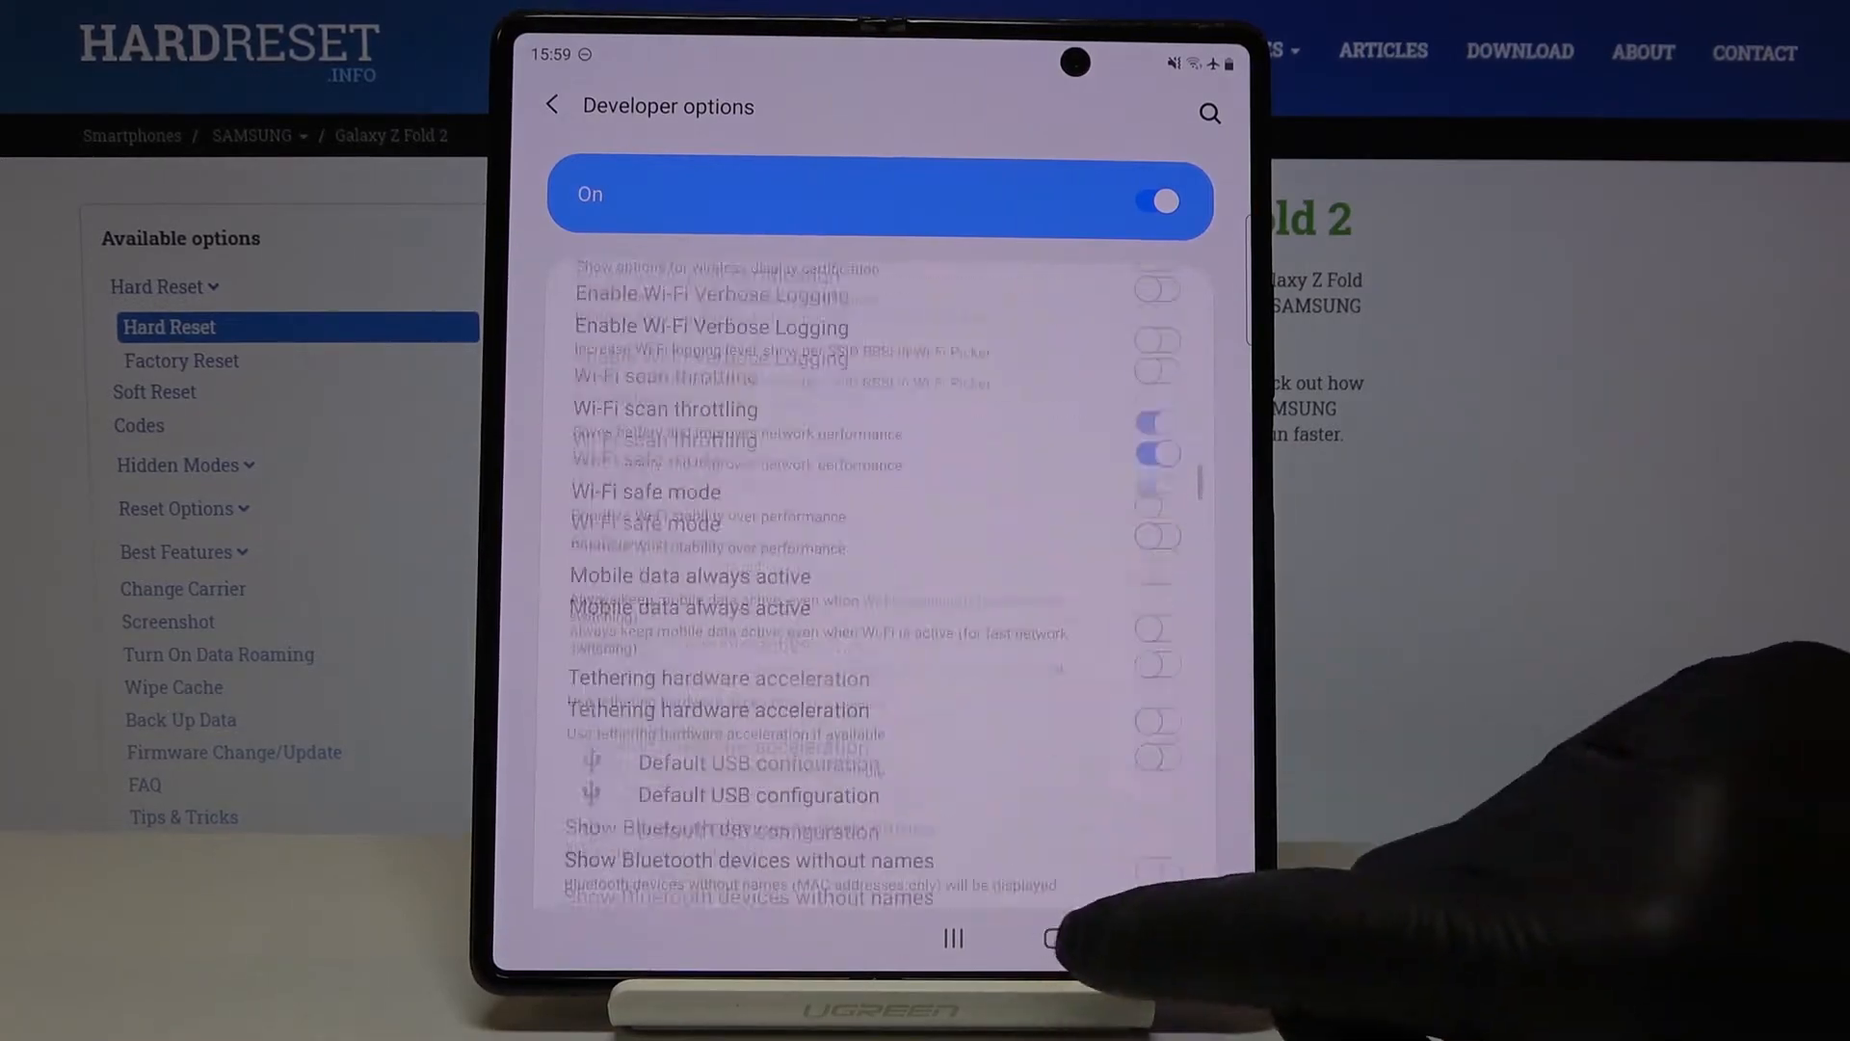
pyautogui.scroll(3)
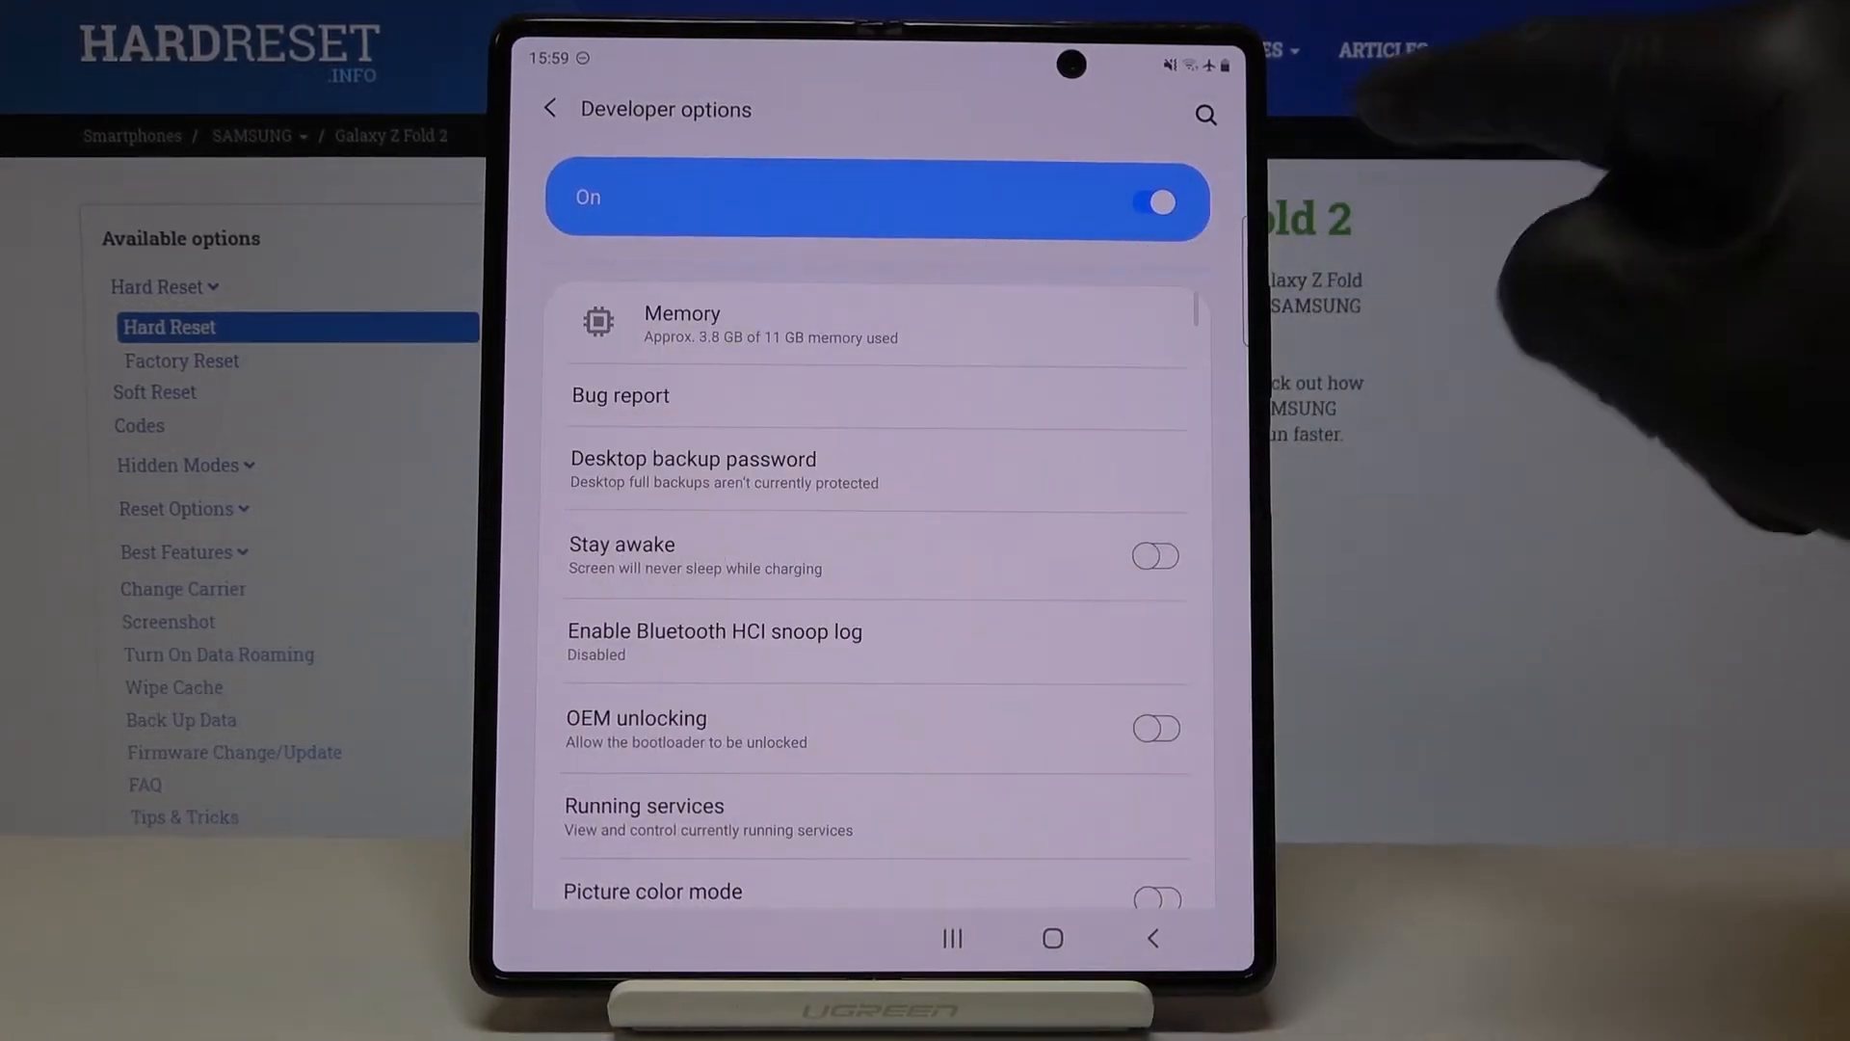
pyautogui.click(1155, 203)
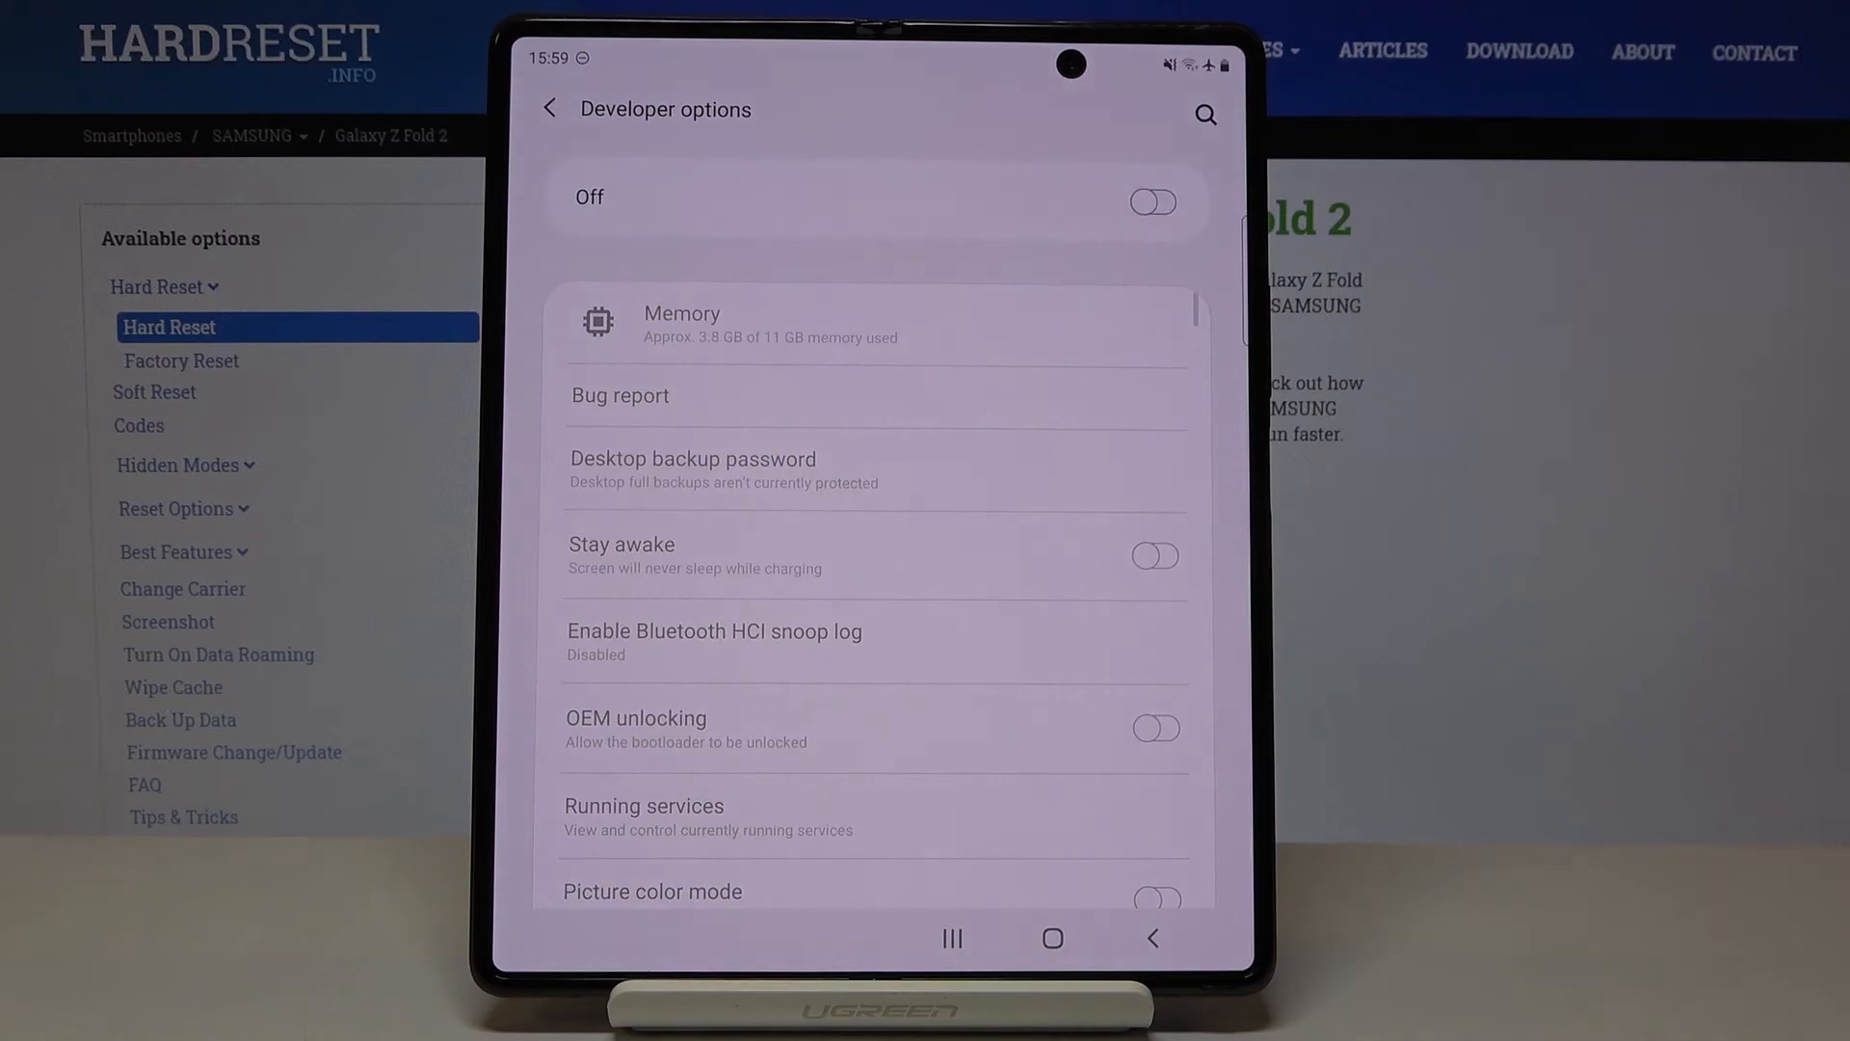